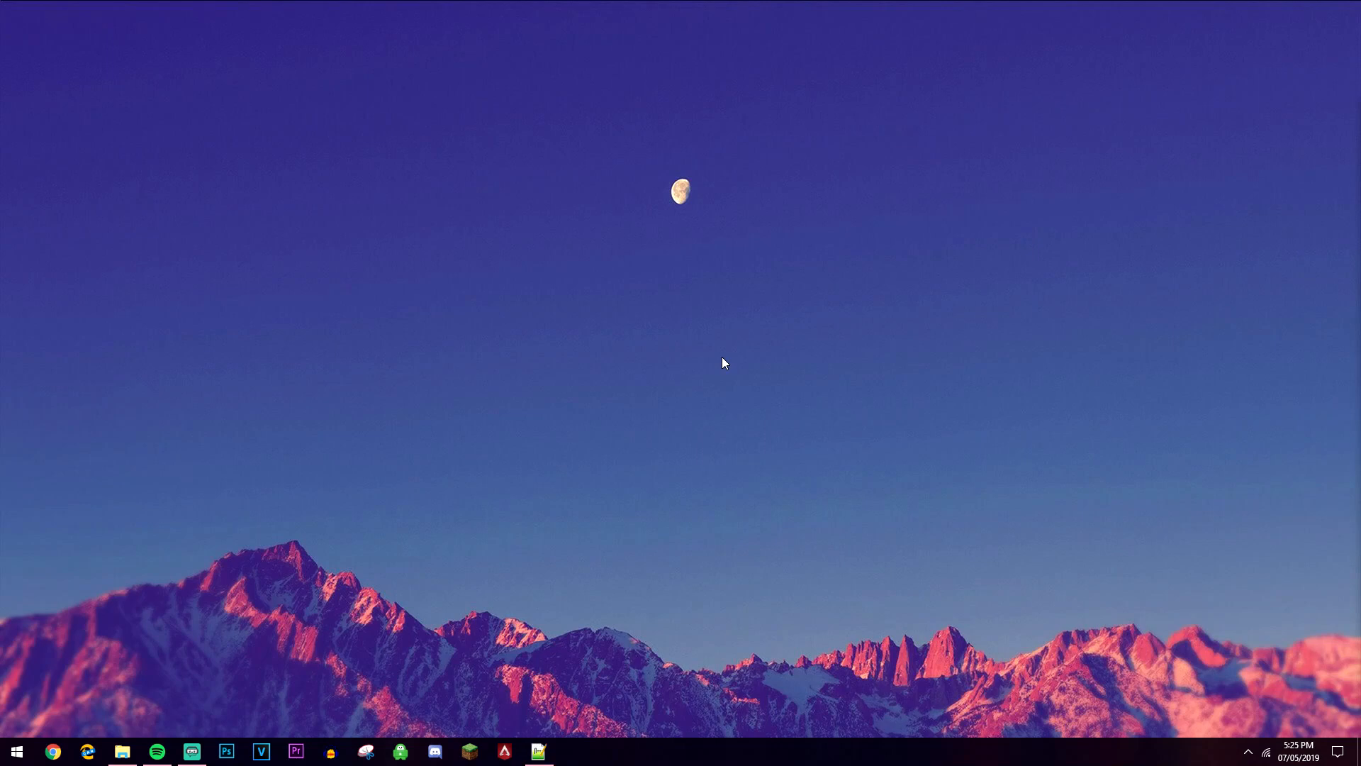
{"action": "mouse_move", "coordinate": [709, 343]}
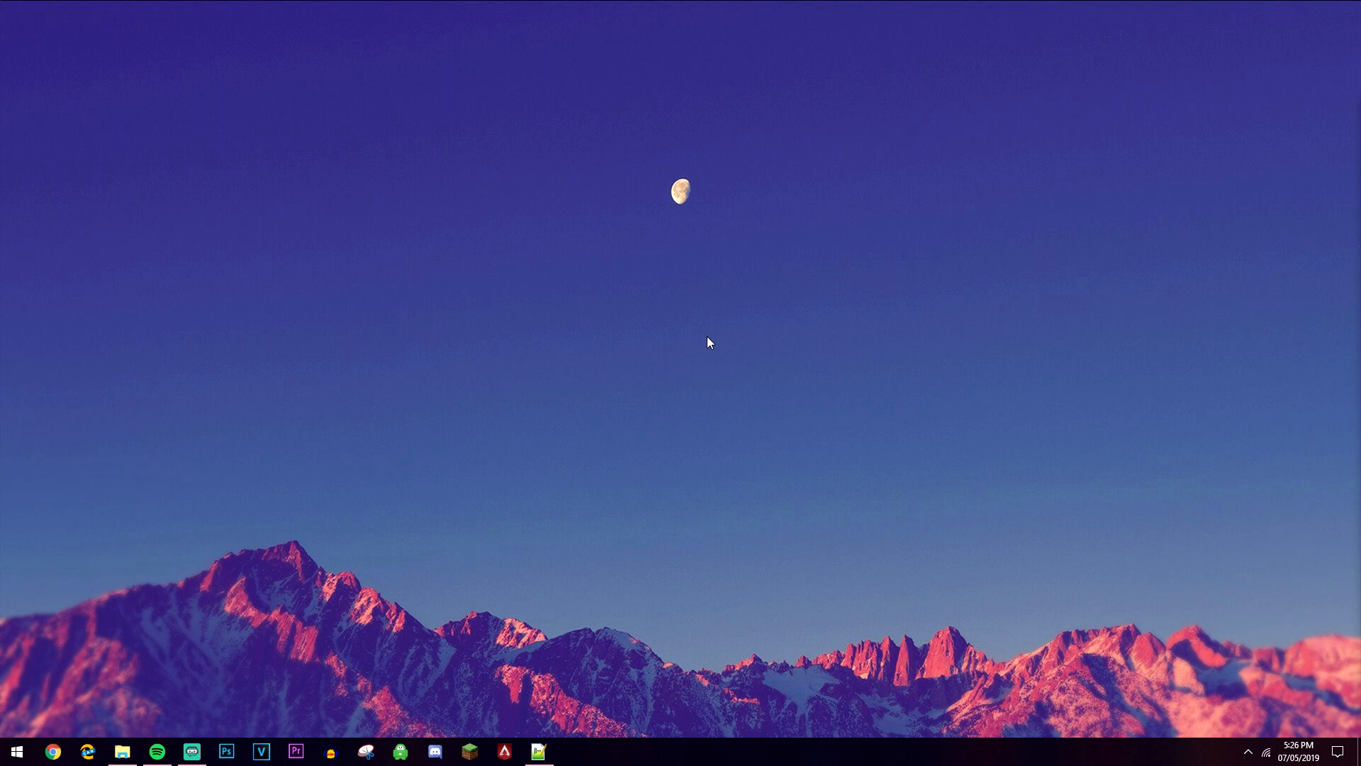
{"action": "mouse_move", "coordinate": [125, 744]}
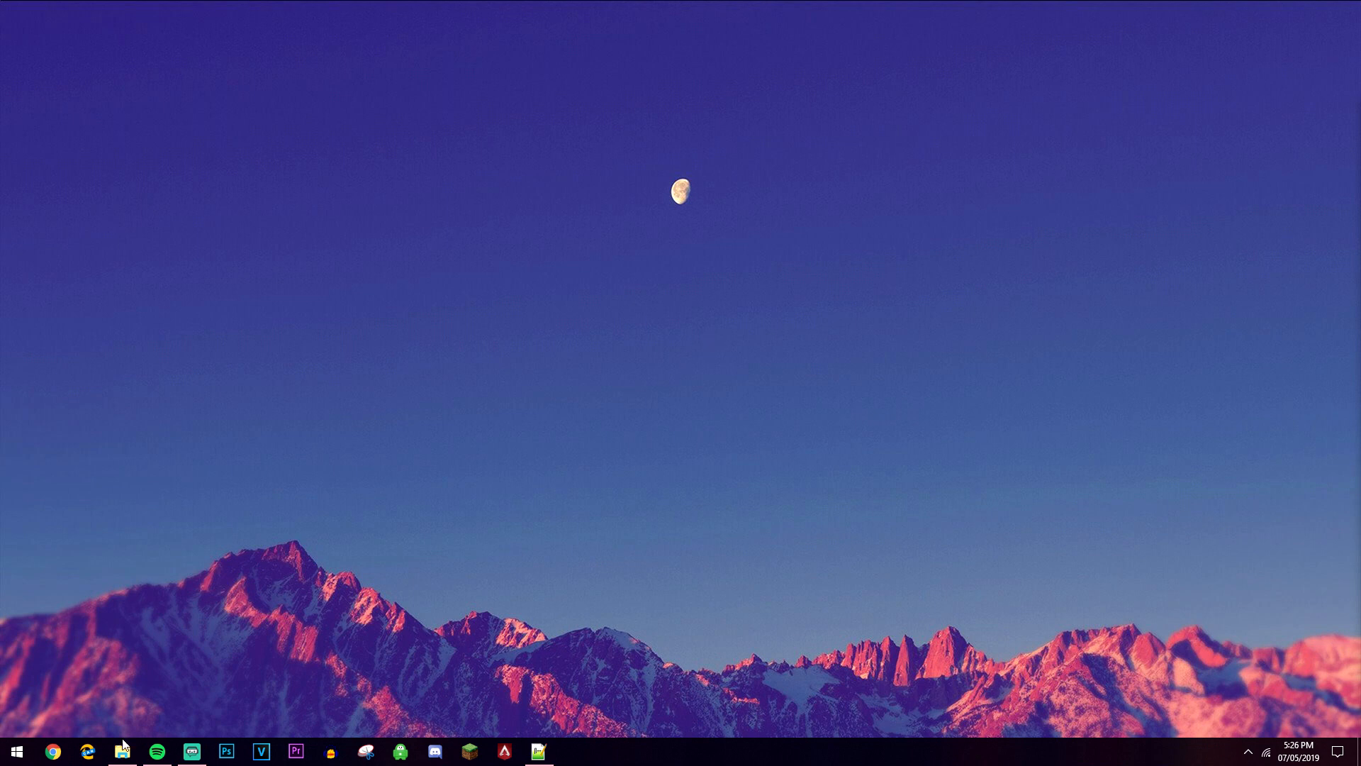
Bring up the Run box from the Start button's power-user menu
{"action": "right_click", "coordinate": [16, 750]}
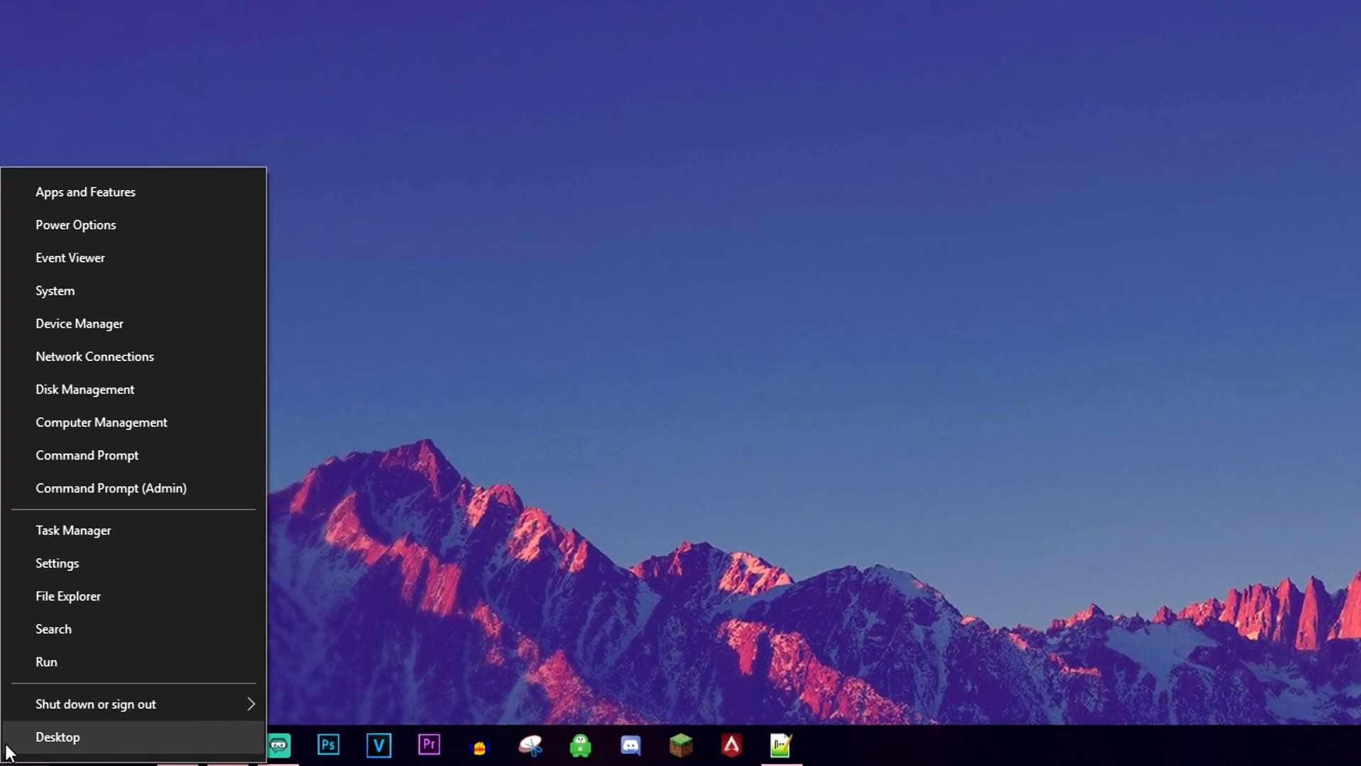
{"action": "left_click", "coordinate": [46, 661]}
{"action": "type", "text": "winver"}
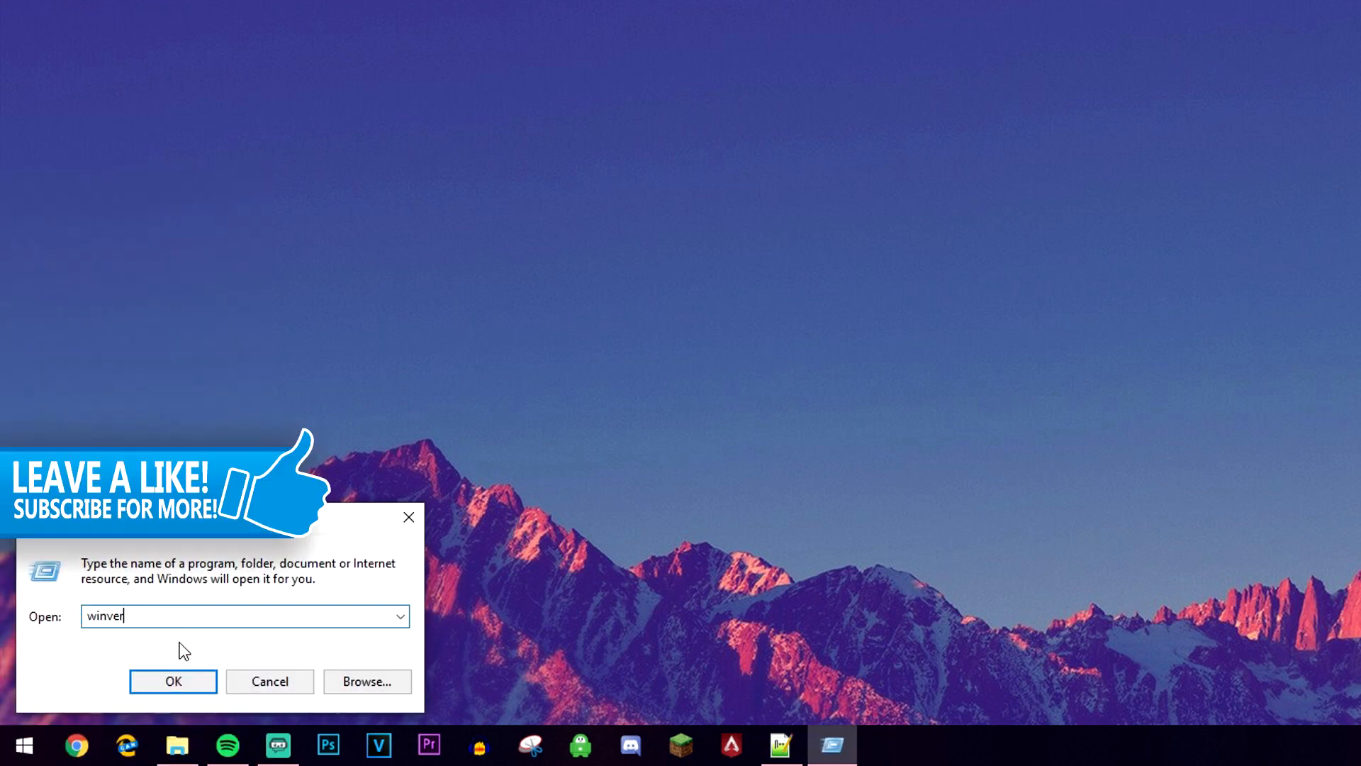
Launch winver showing Windows 10 Pro version 1809, OS Build 17763.475, then close About Windows
{"action": "left_click", "coordinate": [173, 680]}
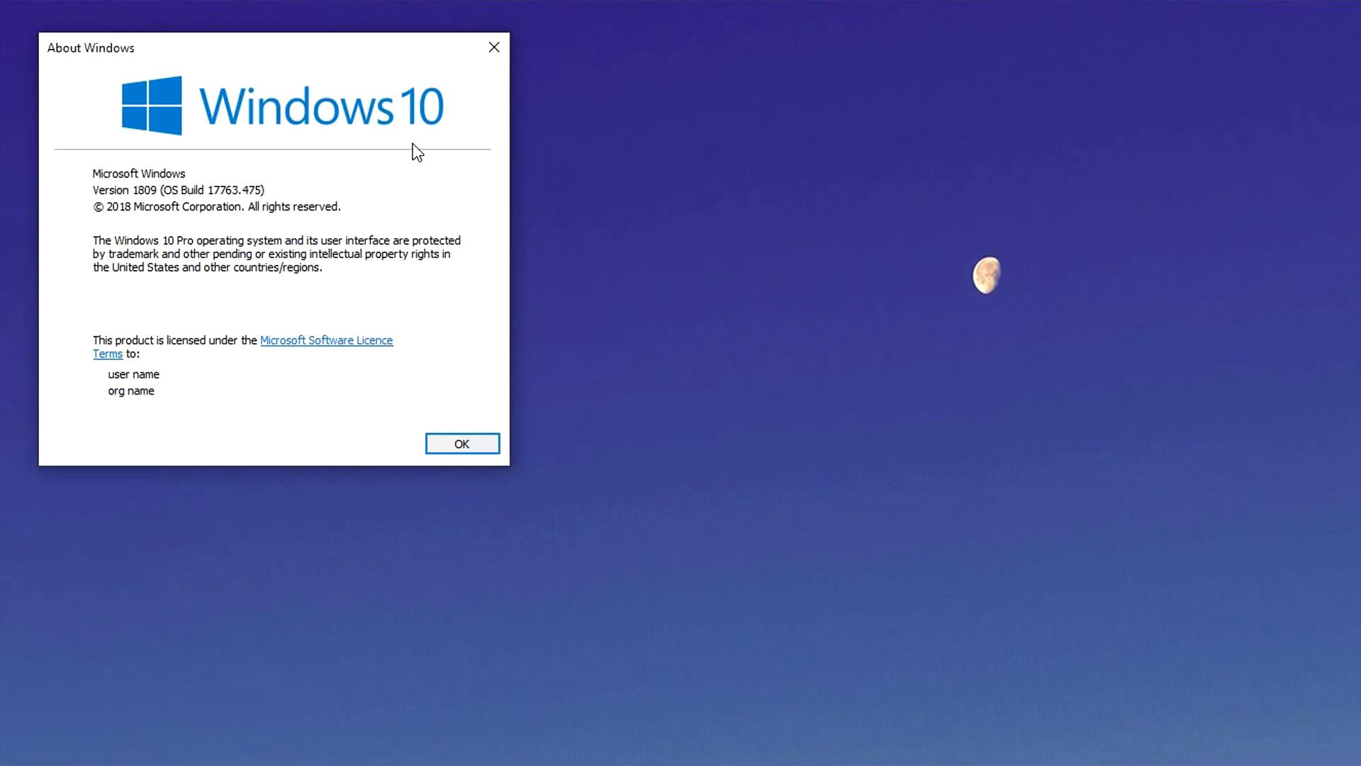
{"action": "mouse_move", "coordinate": [458, 99]}
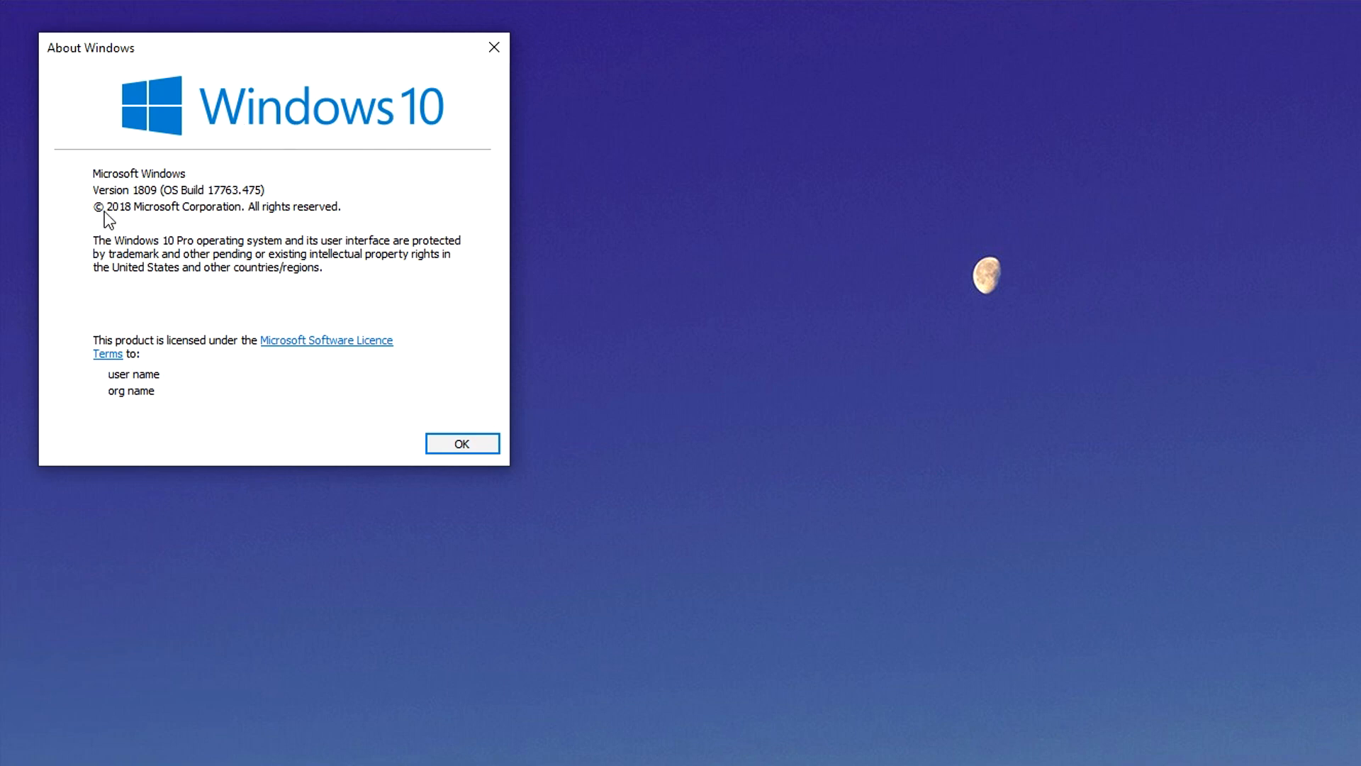
{"action": "mouse_move", "coordinate": [187, 199]}
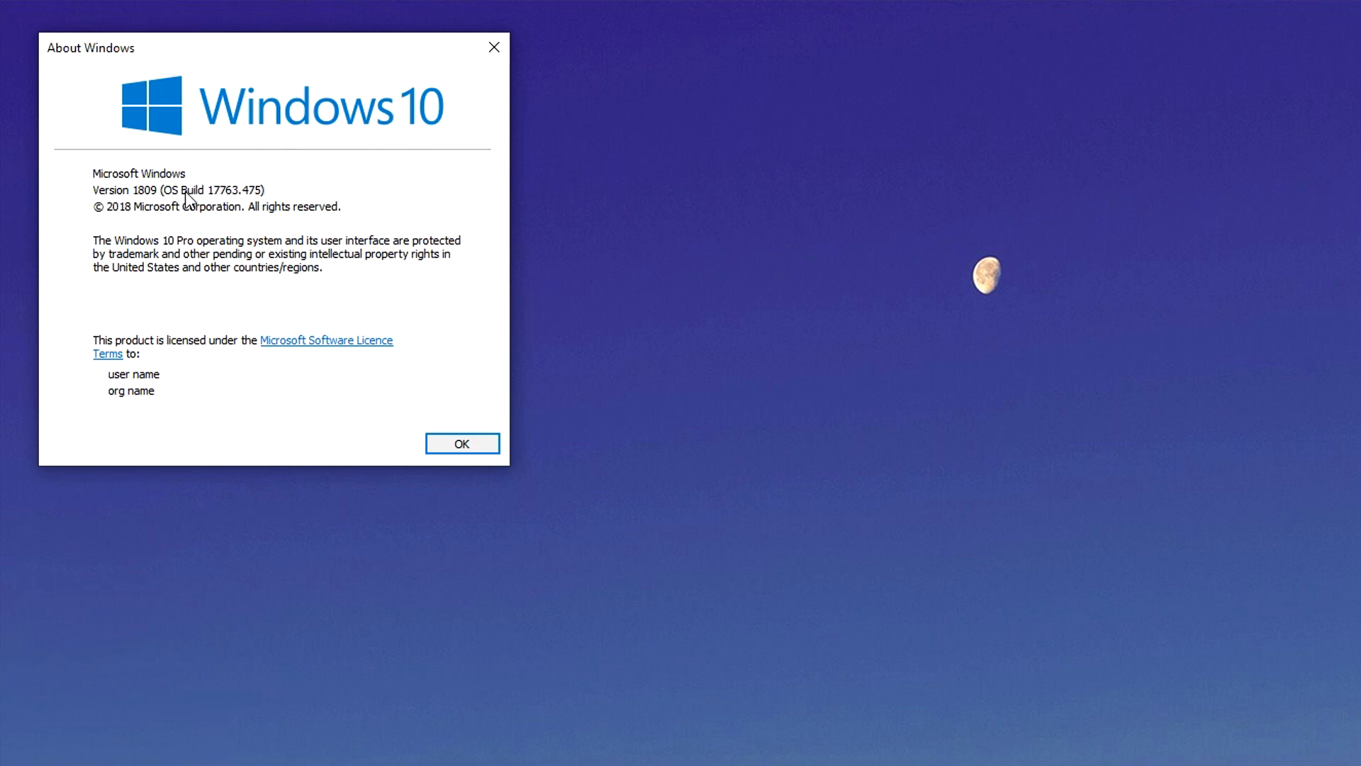
{"action": "mouse_move", "coordinate": [165, 257]}
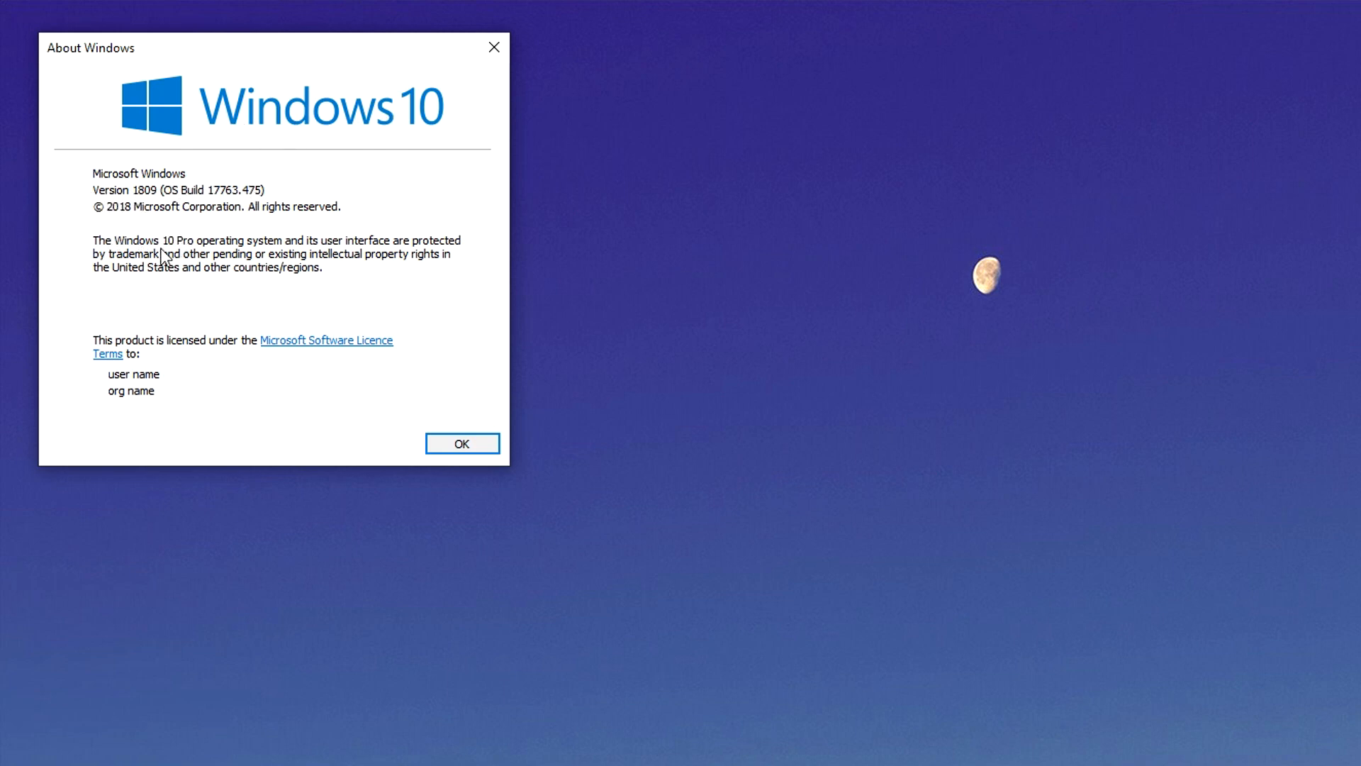
{"action": "left_click", "coordinate": [462, 444]}
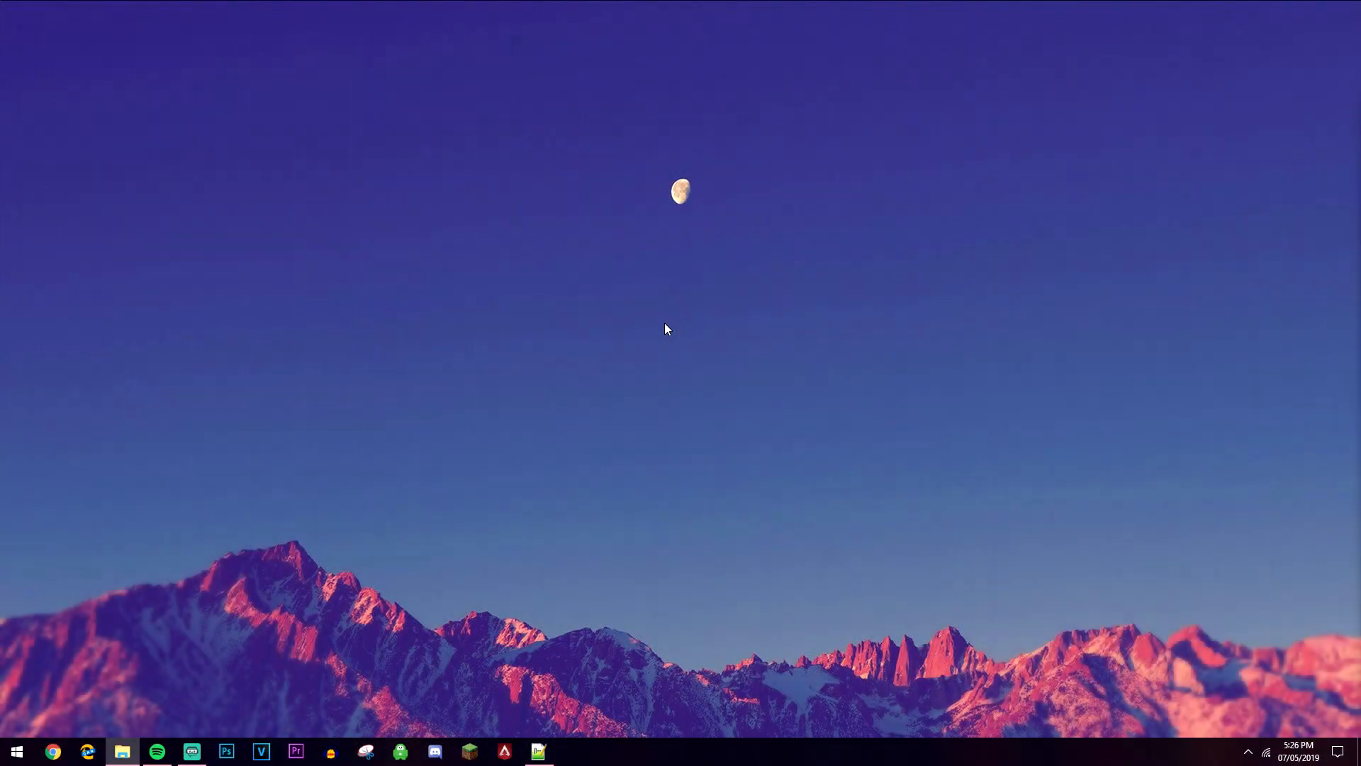
View Windows specifications (Pro, version 1809, build 17763.475) on the Settings About page, then close Settings
{"action": "right_click", "coordinate": [16, 751]}
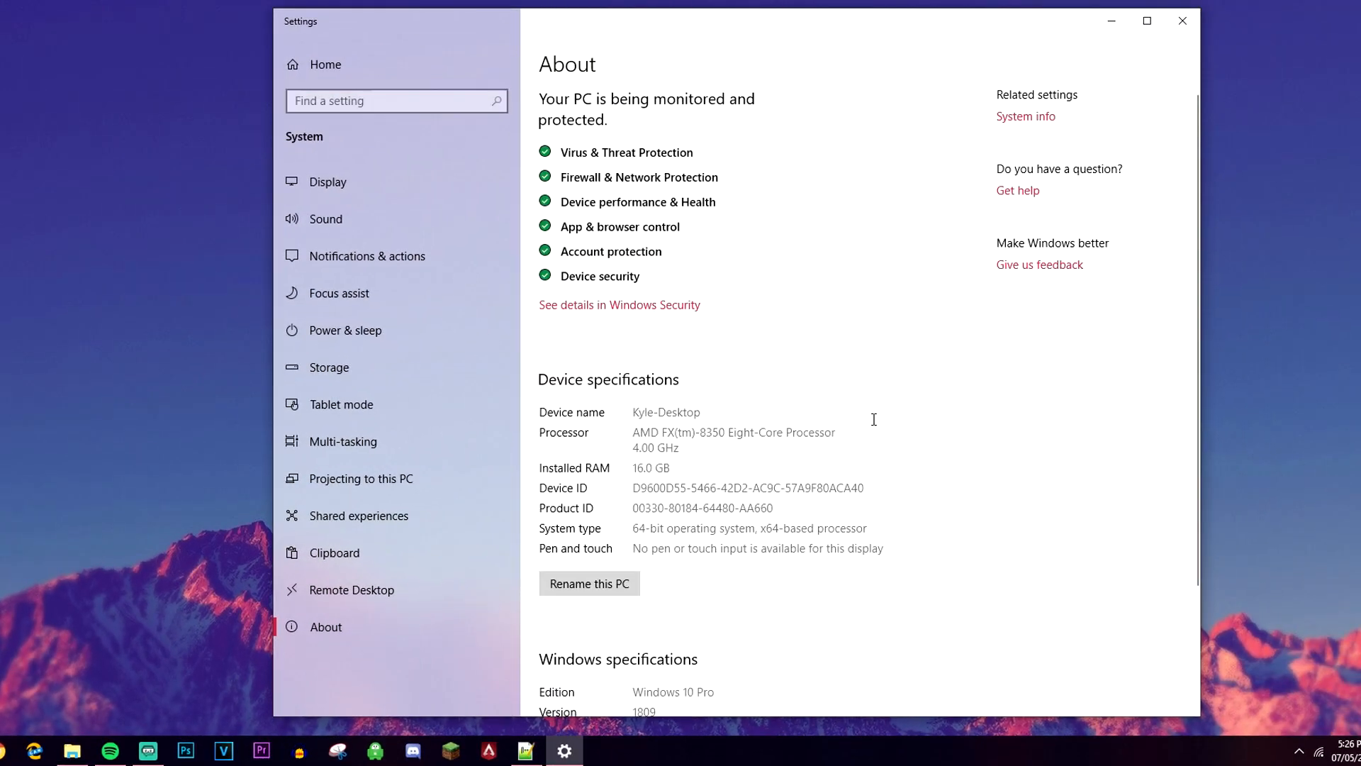
{"action": "scroll", "scroll_direction": "down", "scroll_amount": 3}
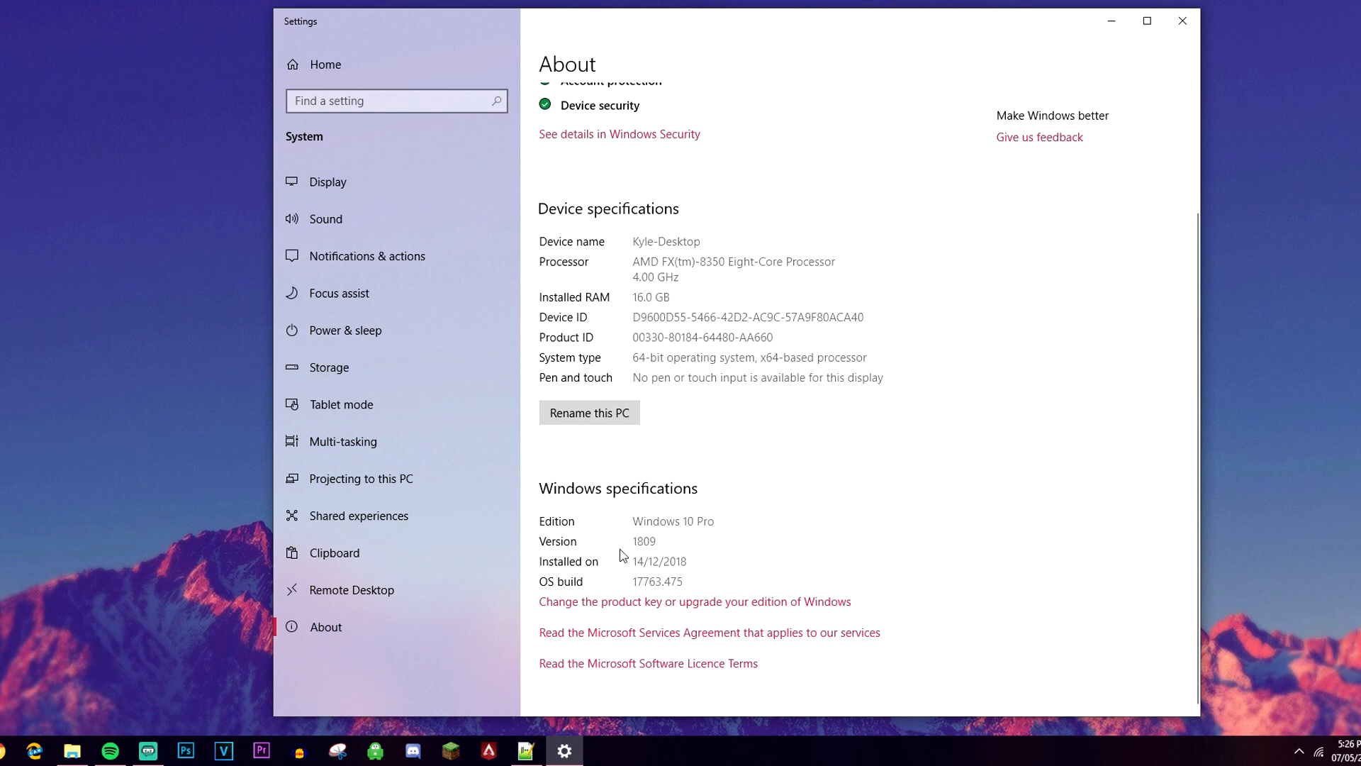
{"action": "mouse_move", "coordinate": [555, 474]}
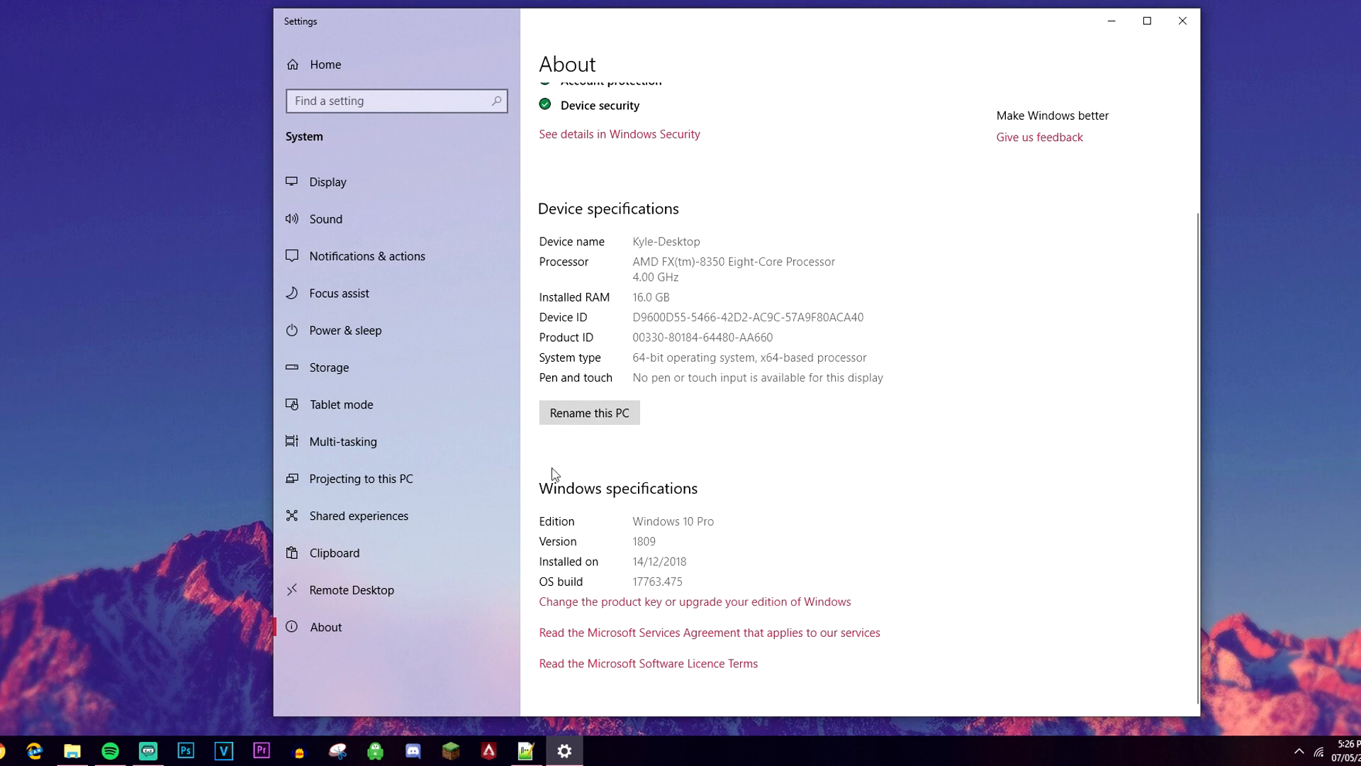
{"action": "mouse_move", "coordinate": [651, 572]}
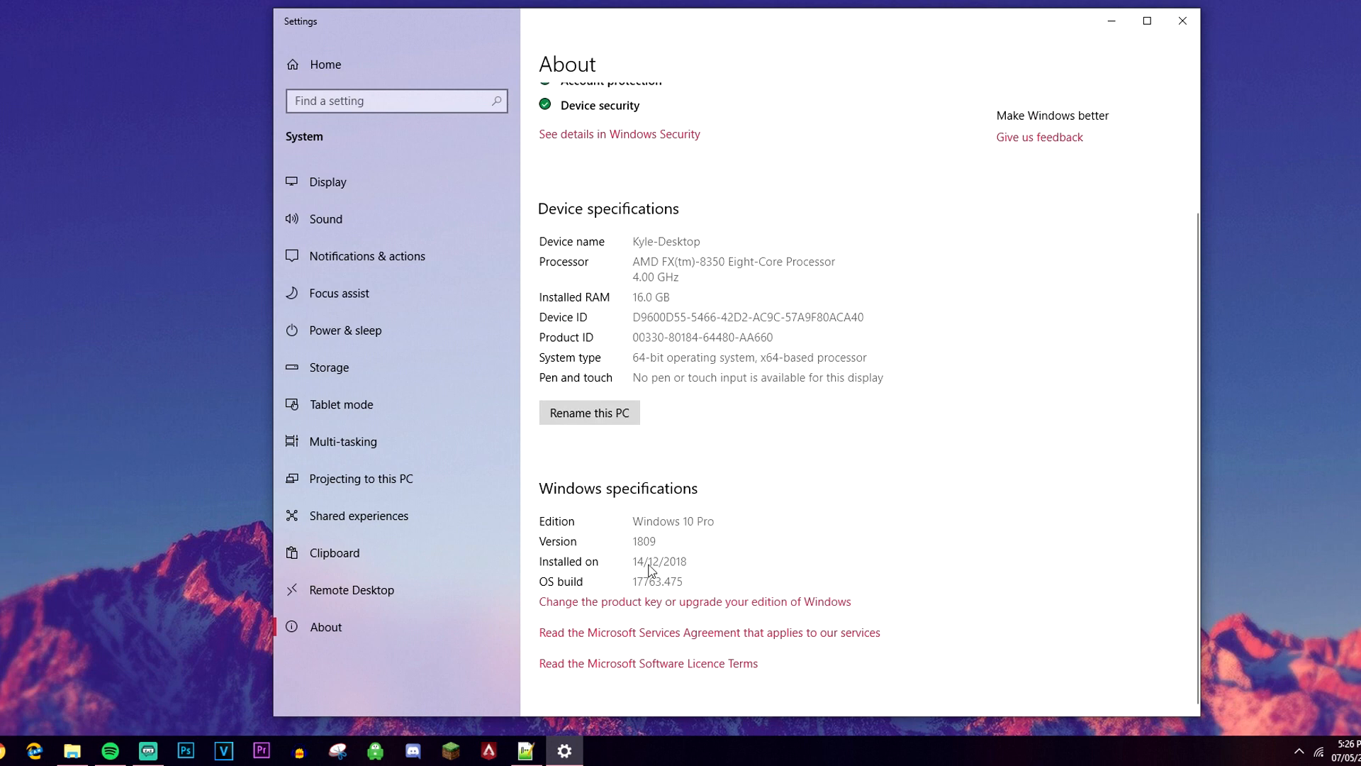
{"action": "mouse_move", "coordinate": [740, 644]}
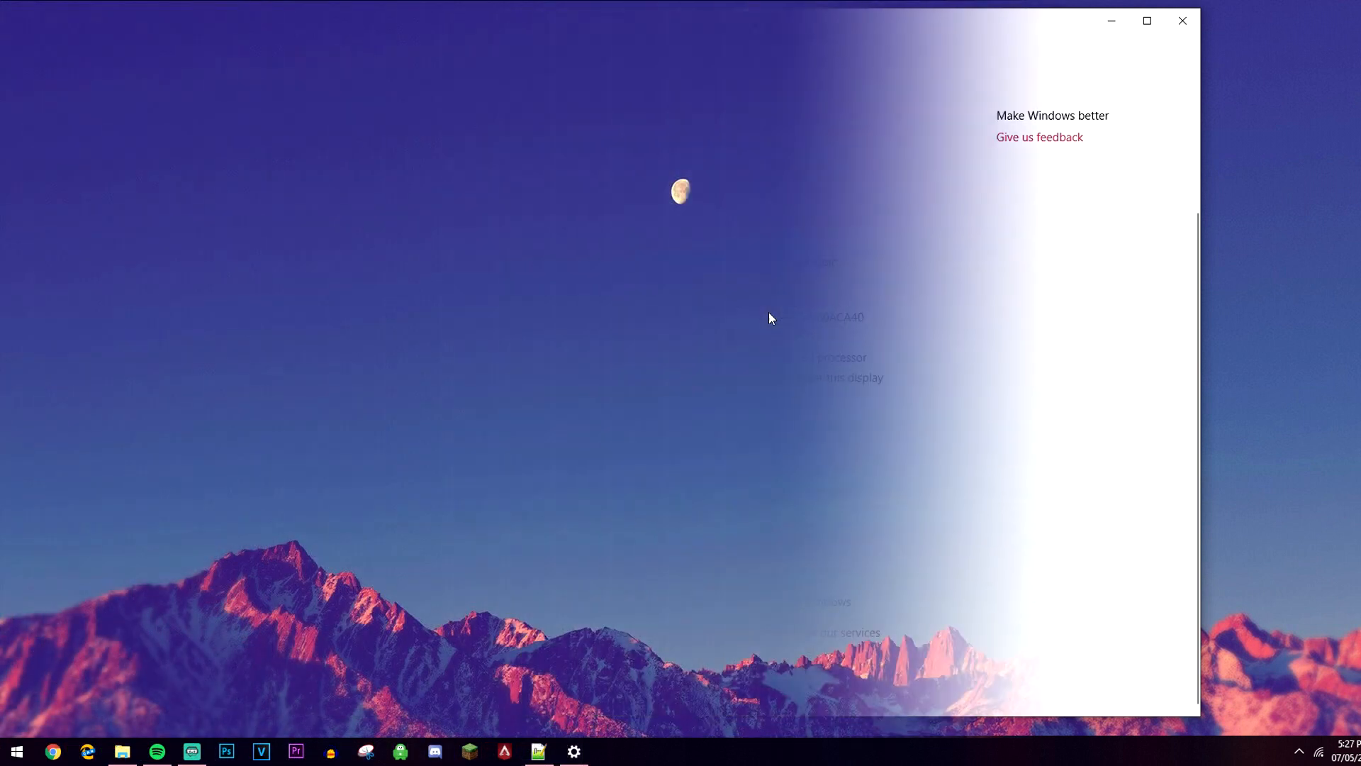
{"action": "left_click", "coordinate": [1181, 20]}
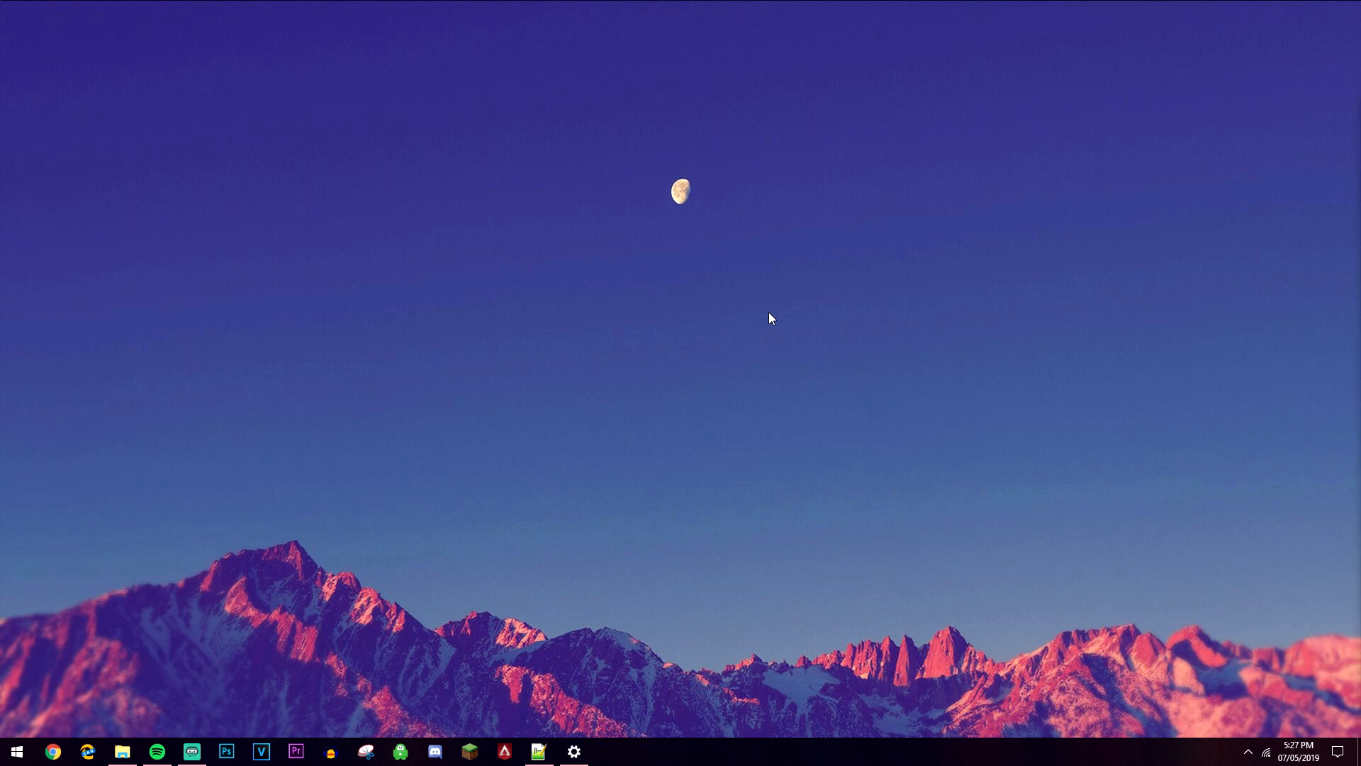